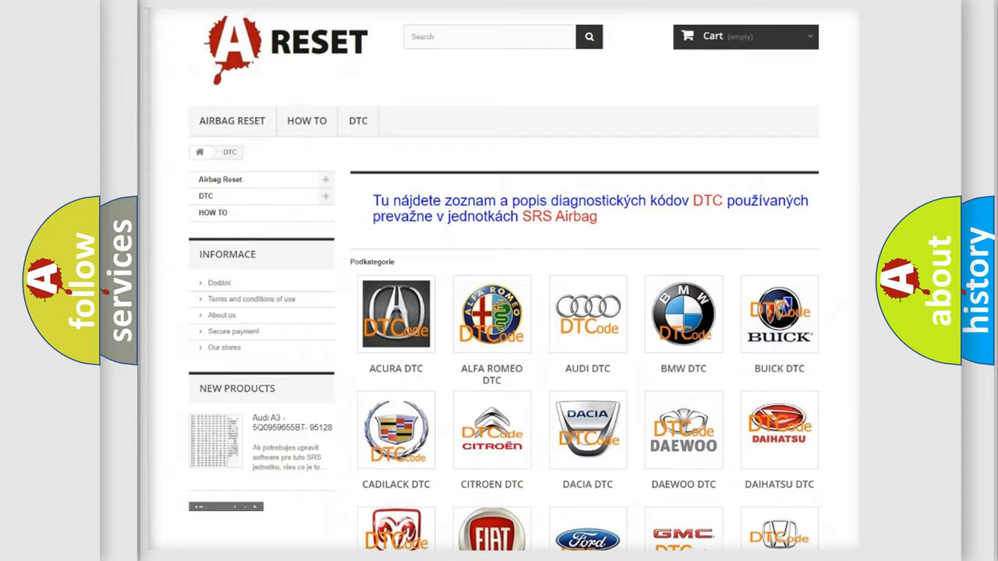
Scroll the DTC catalogue of car makes and open the Toyota DTC code list.
scroll("down", 3)
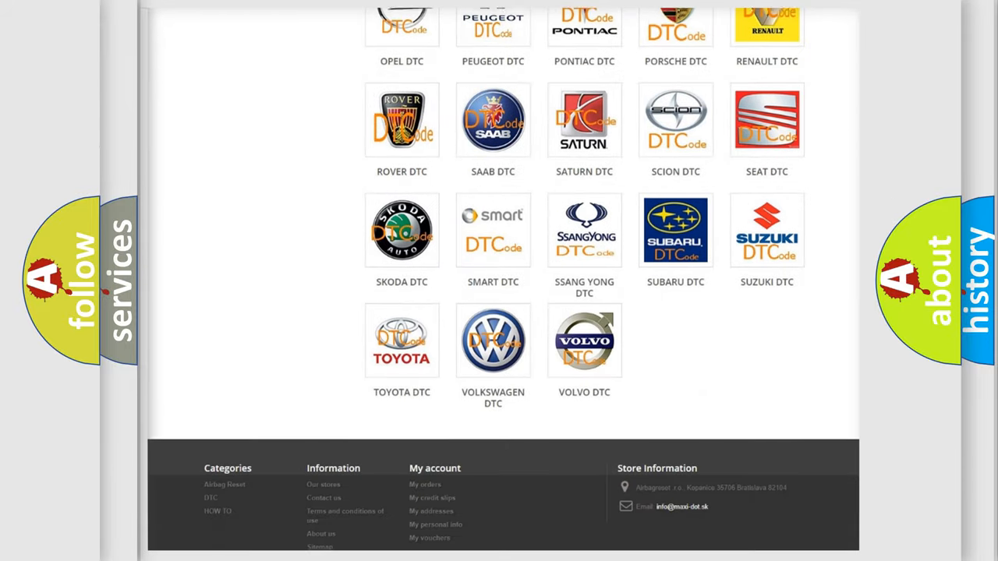
scroll("down", 3)
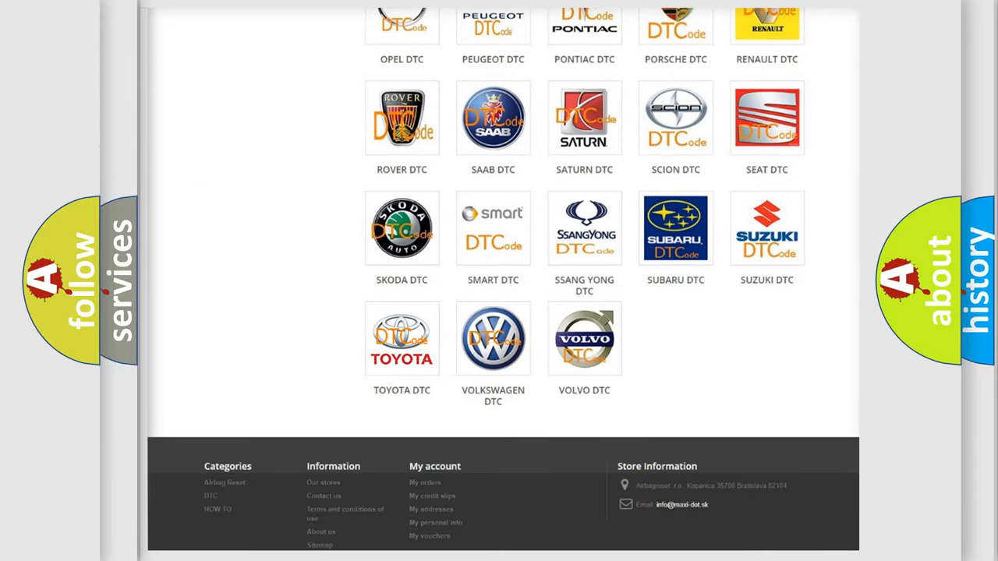
left_click(402, 339)
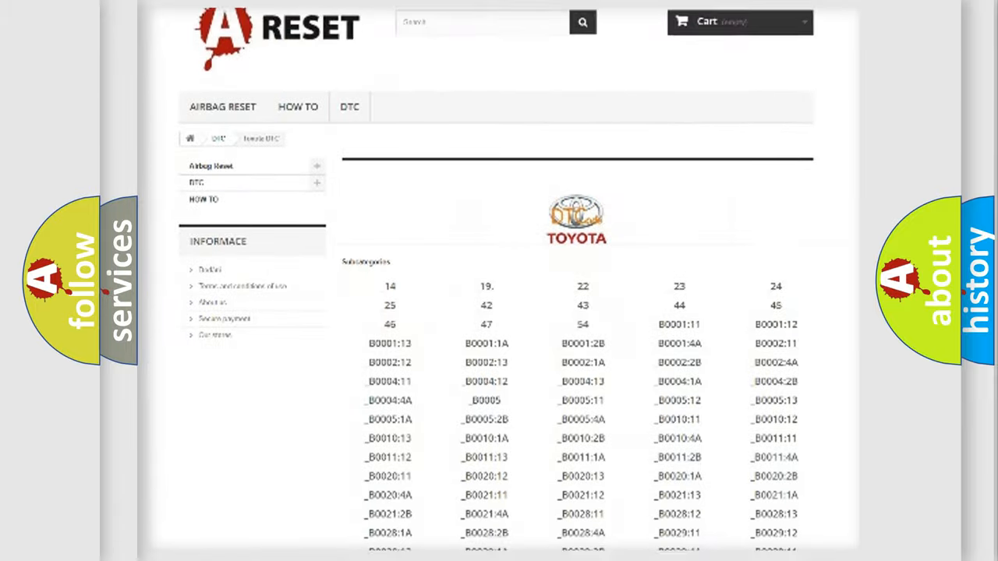
scroll("down", 3)
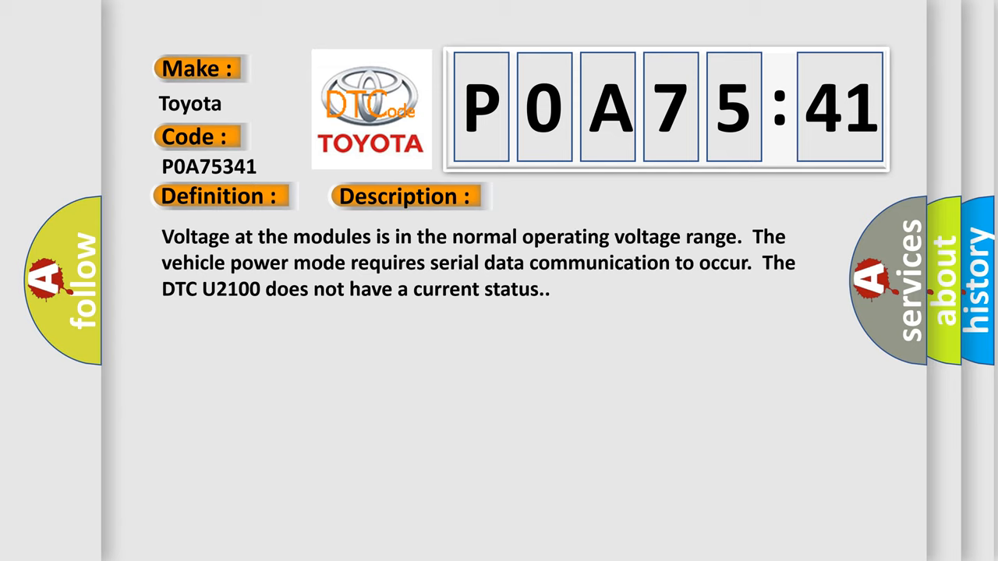
Advance the P0A75:41 slide to show its cause: supervised periodic message not received.
left_click(572, 195)
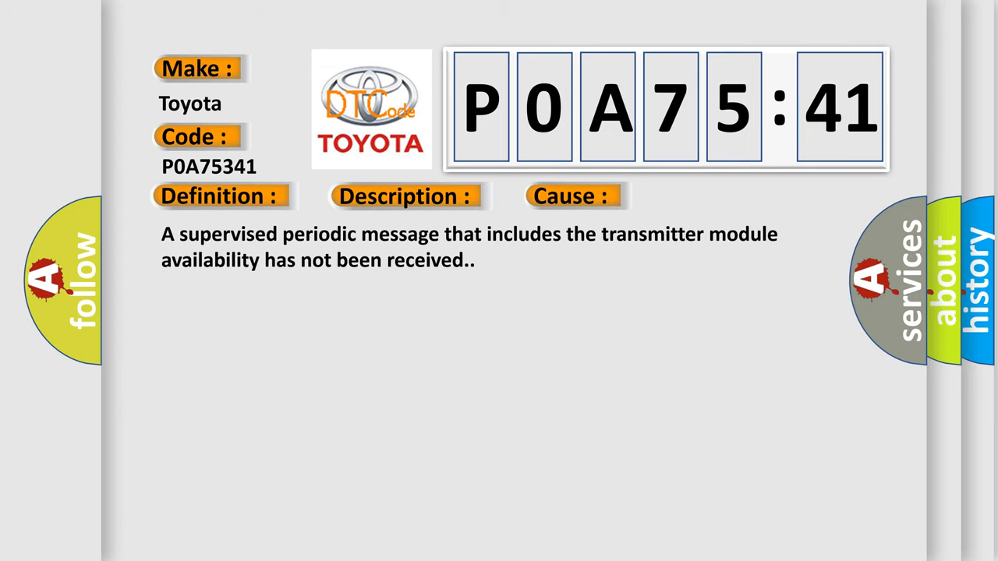